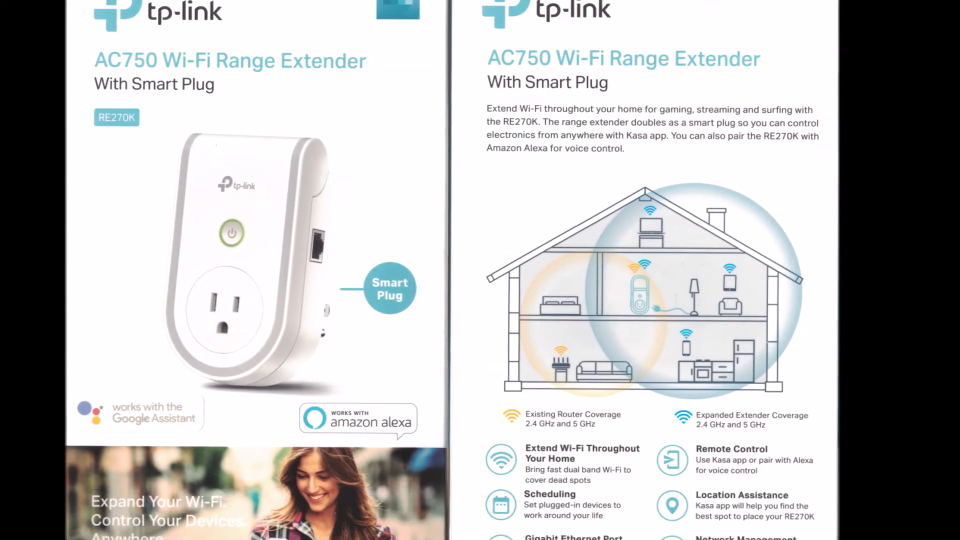
Step: Scroll the slideshow forward to the manual's page on the extender's buttons, ports and LEDs
scroll(down, 3)
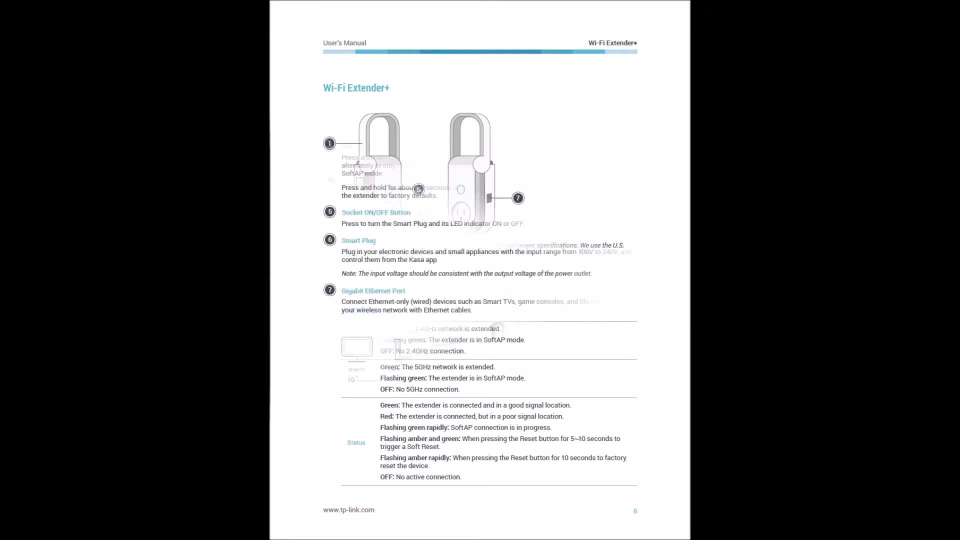
Step: Scroll the slideshow on to the Kasa app launch screen on the tablet
scroll(down, 3)
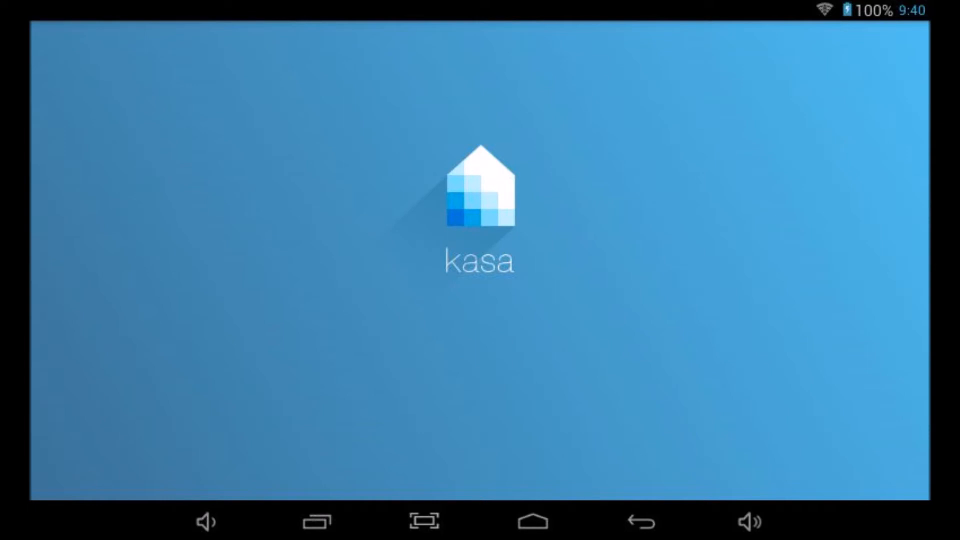
Step: Start adding a Wi-Fi Extender+ RE270K/370K and continue through the location, power-up and Wi-Fi light steps
click(479, 208)
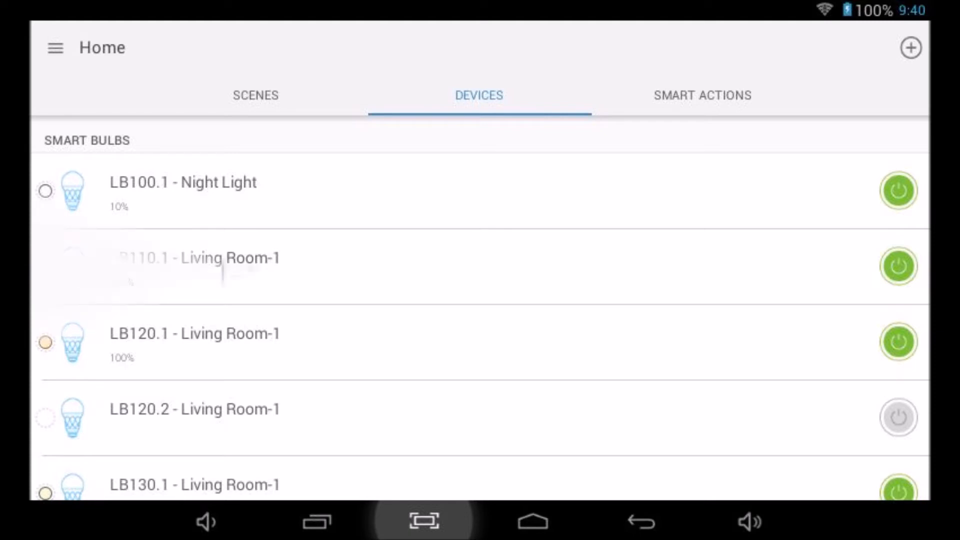
click(910, 48)
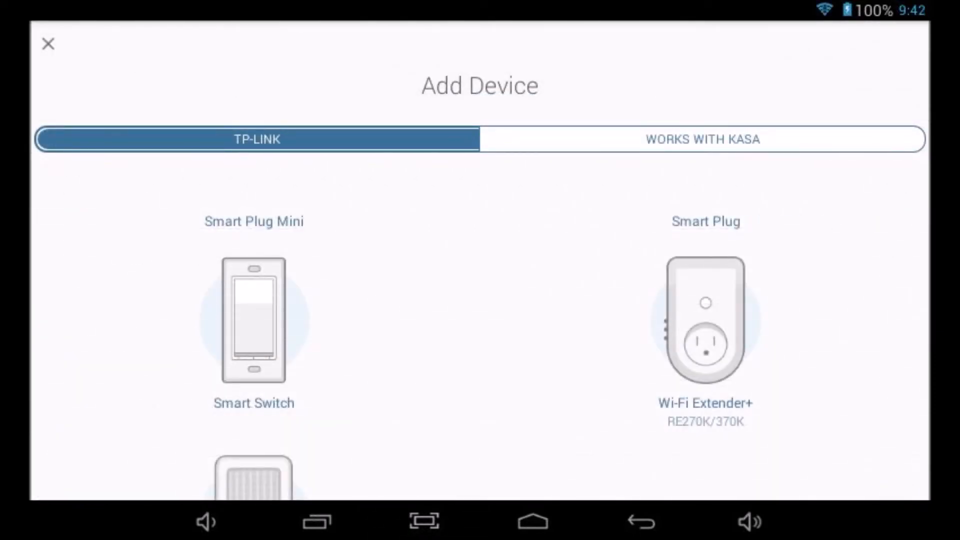
click(706, 321)
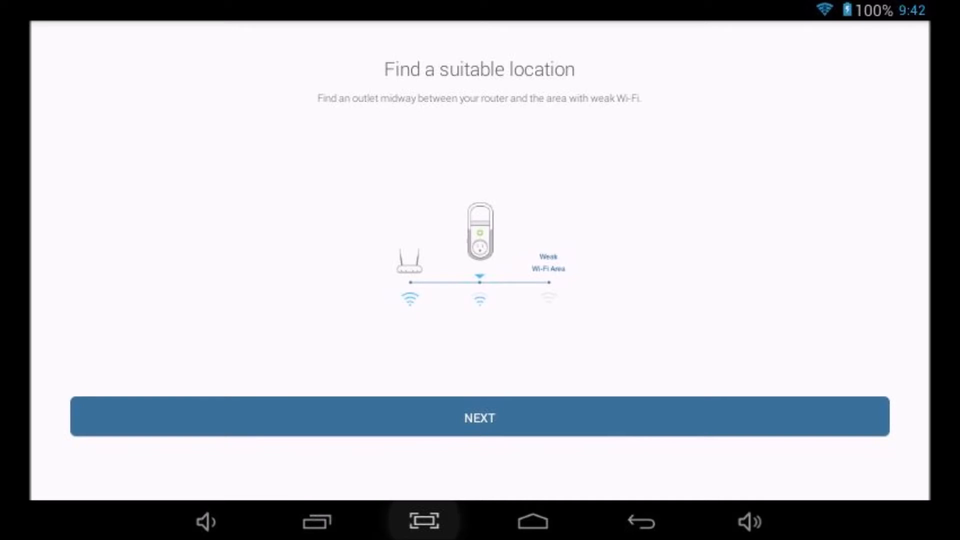
click(479, 418)
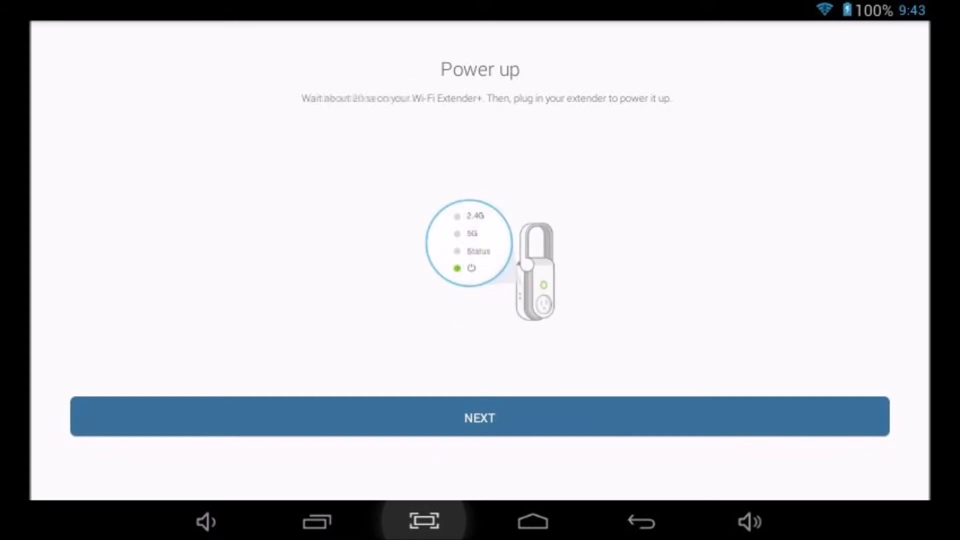
click(479, 418)
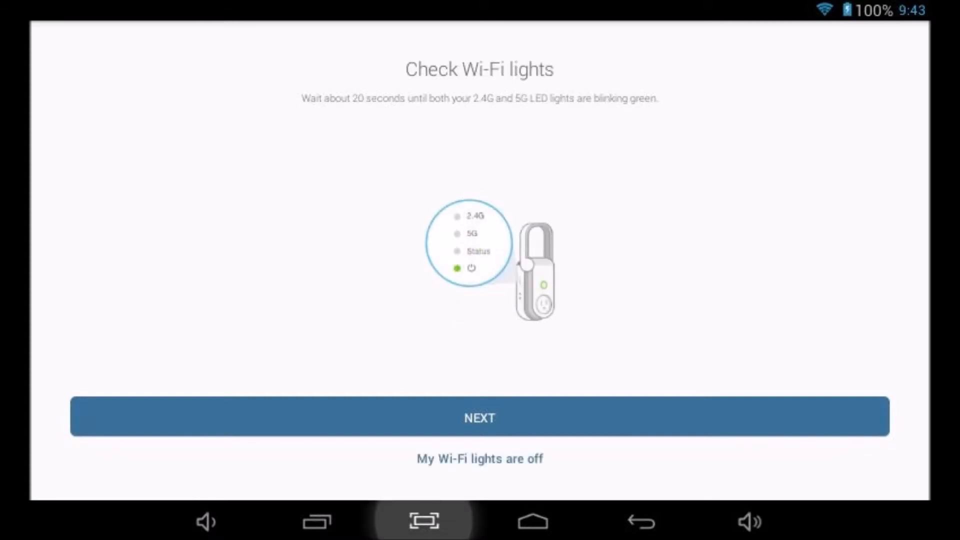
click(479, 417)
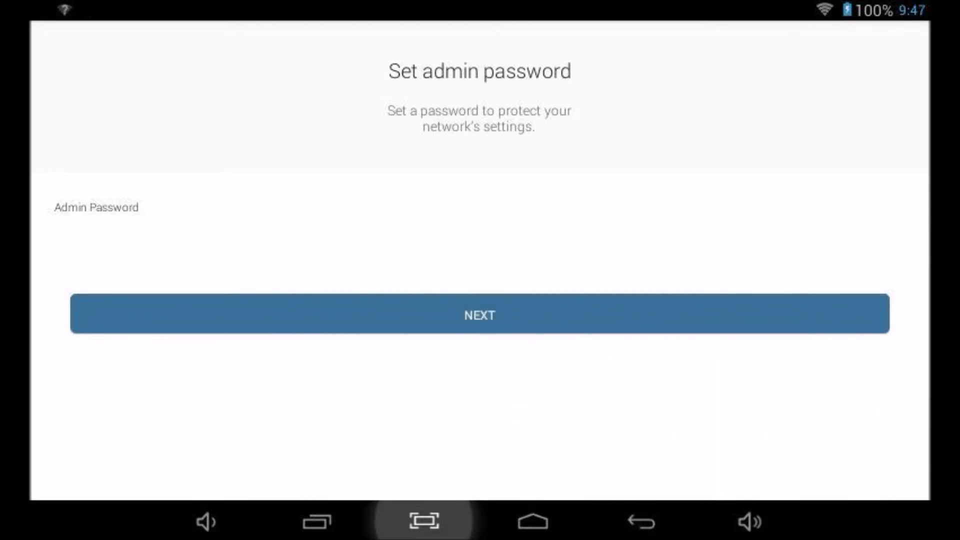
Step: Continue past the admin password step and enter the Wi-Fi password for the 2.4 GHz zeus network
click(479, 315)
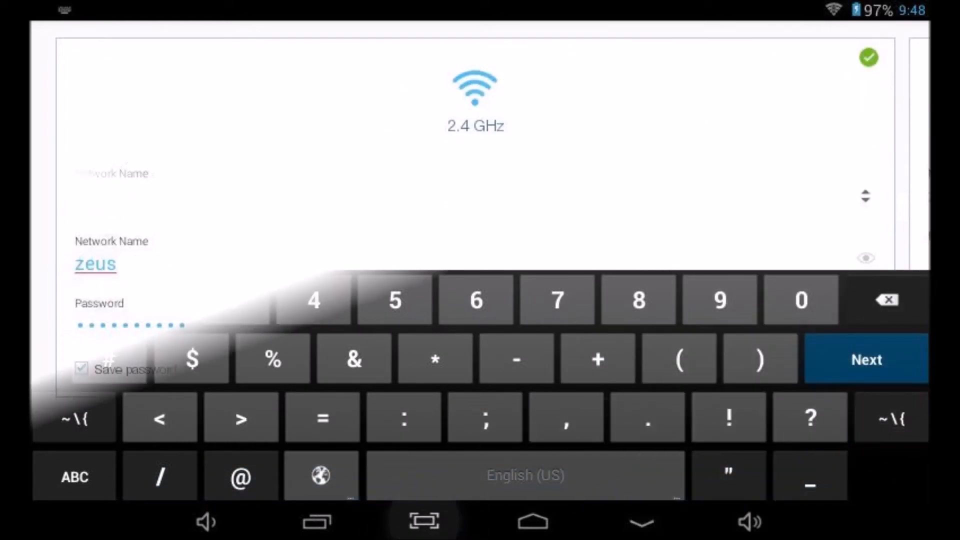
click(866, 359)
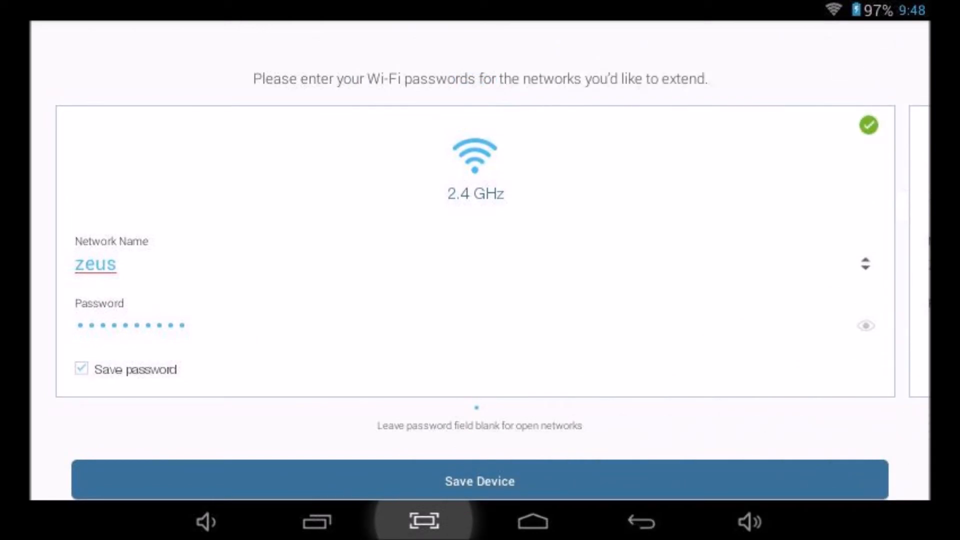
Step: Save zeus for 2.4 GHz, also extend the 5 GHz zeus_5G_1 network with its password, and save the extender settings
click(479, 480)
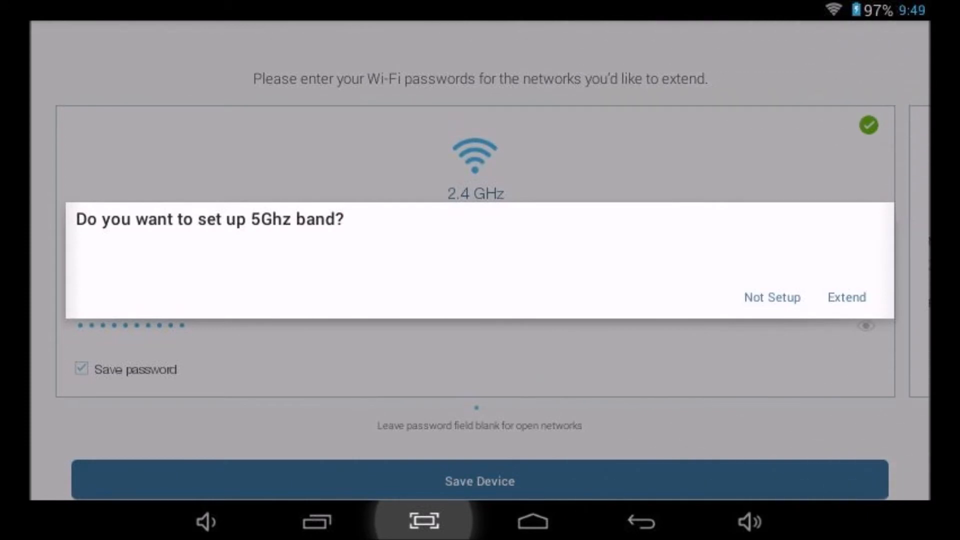
click(847, 298)
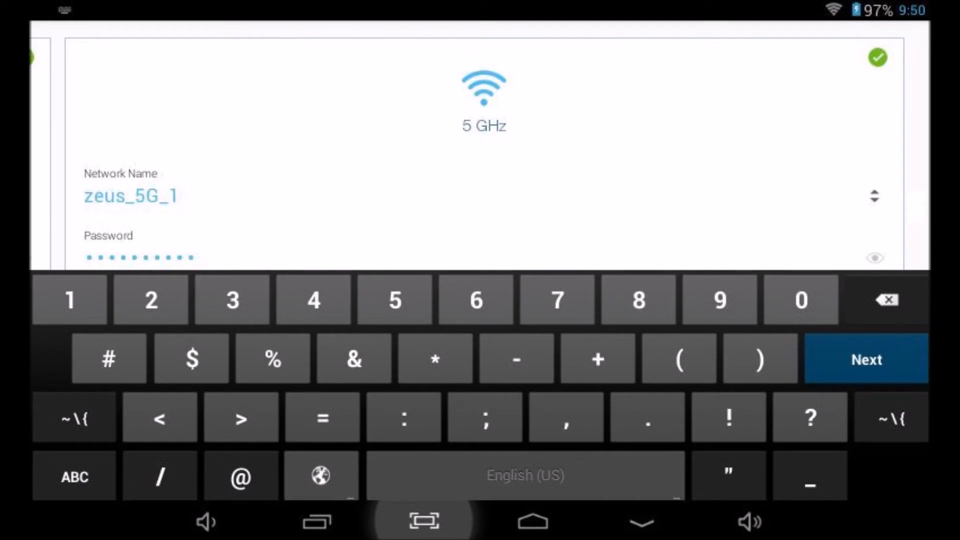
click(864, 359)
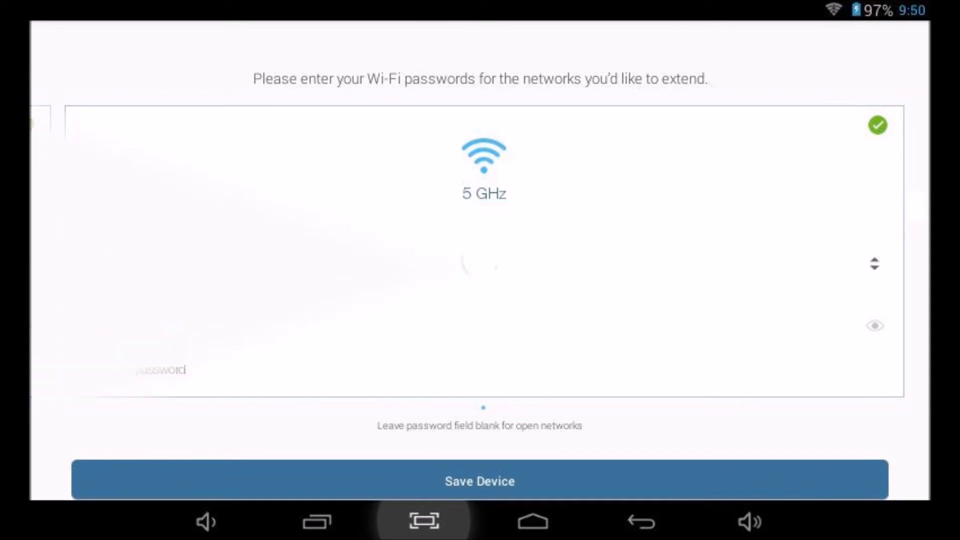
click(479, 480)
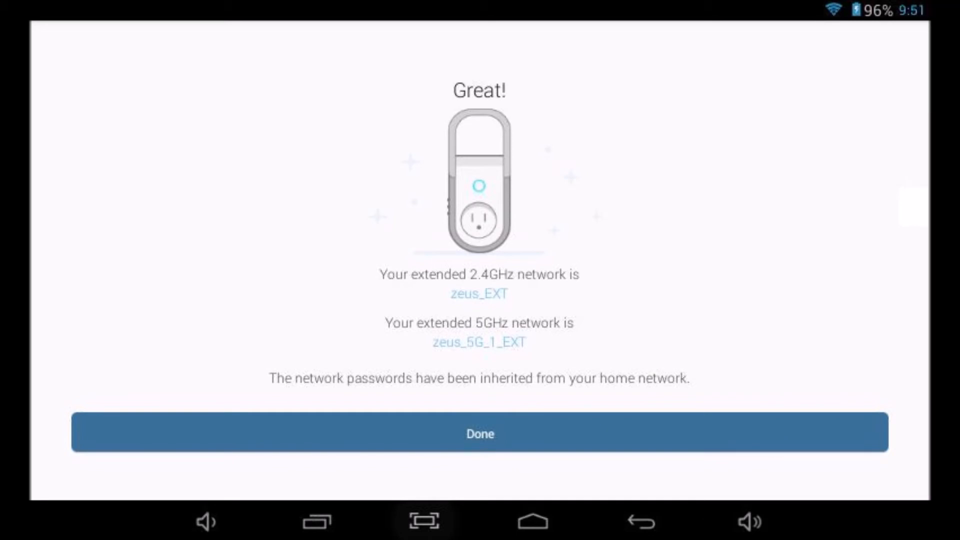
Step: Finish the extender setup and customize the plug, keeping the name My Smart Plug
click(479, 433)
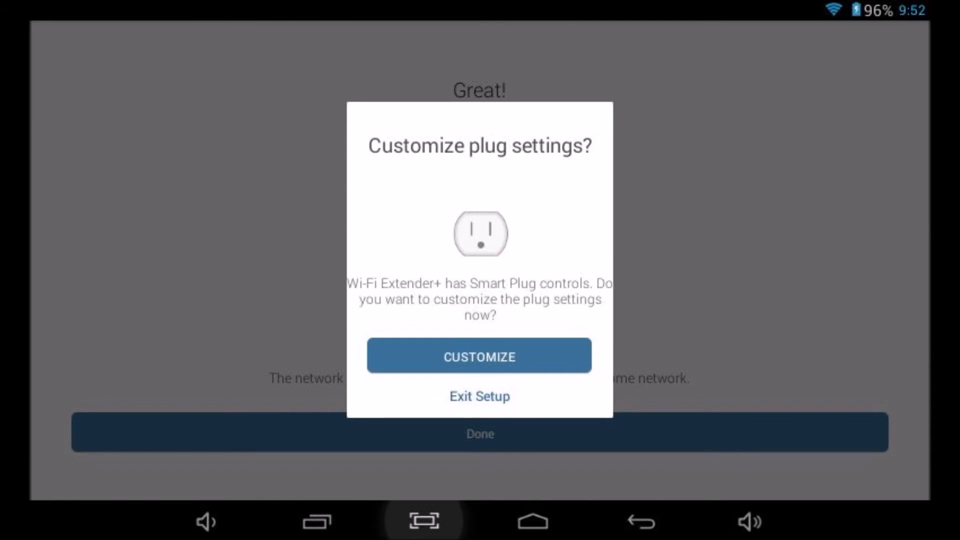
click(479, 356)
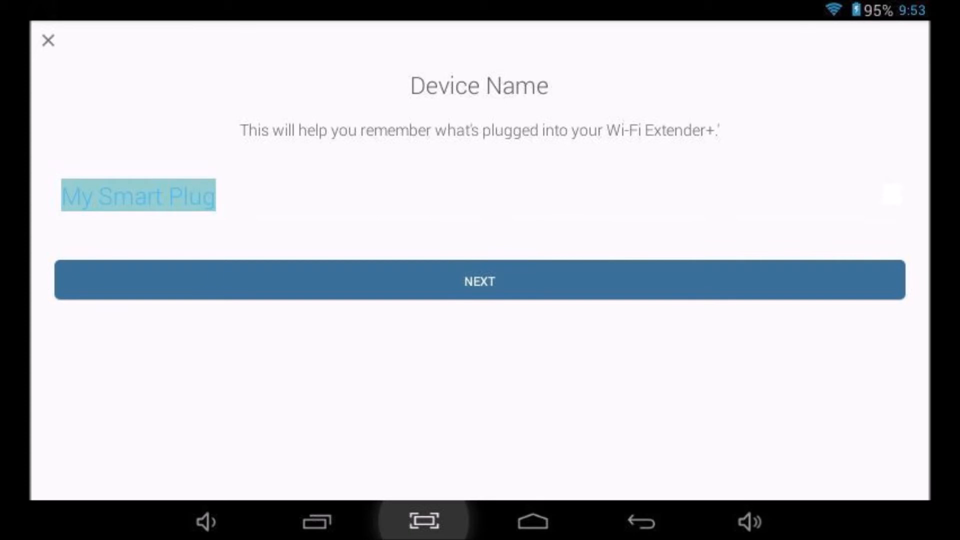
click(479, 281)
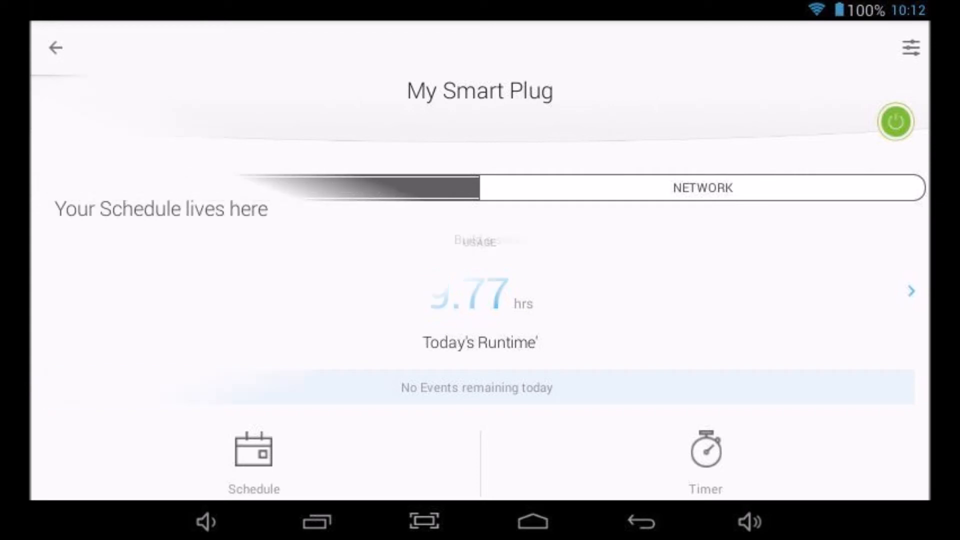
Step: Go to My Smart Plug's schedule and start adding a new schedule event
click(253, 456)
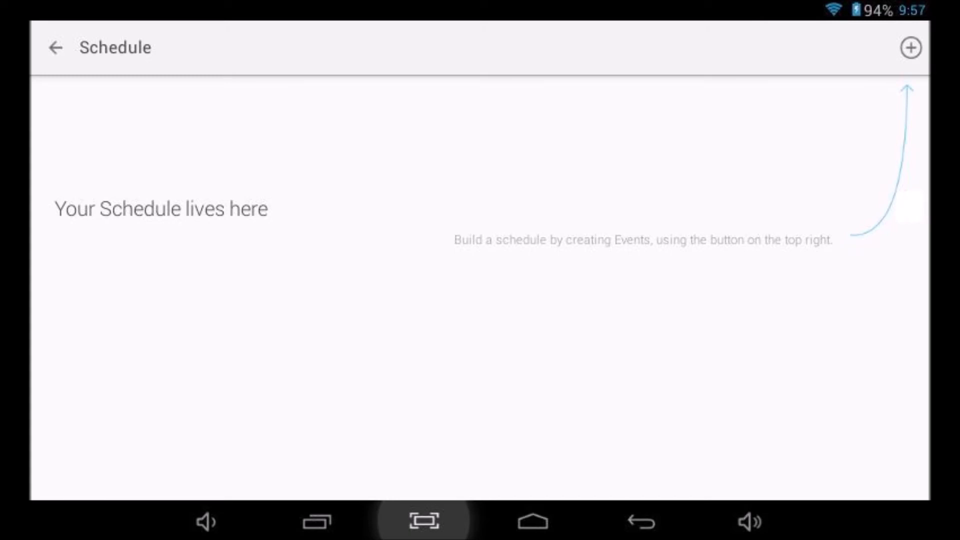
click(910, 48)
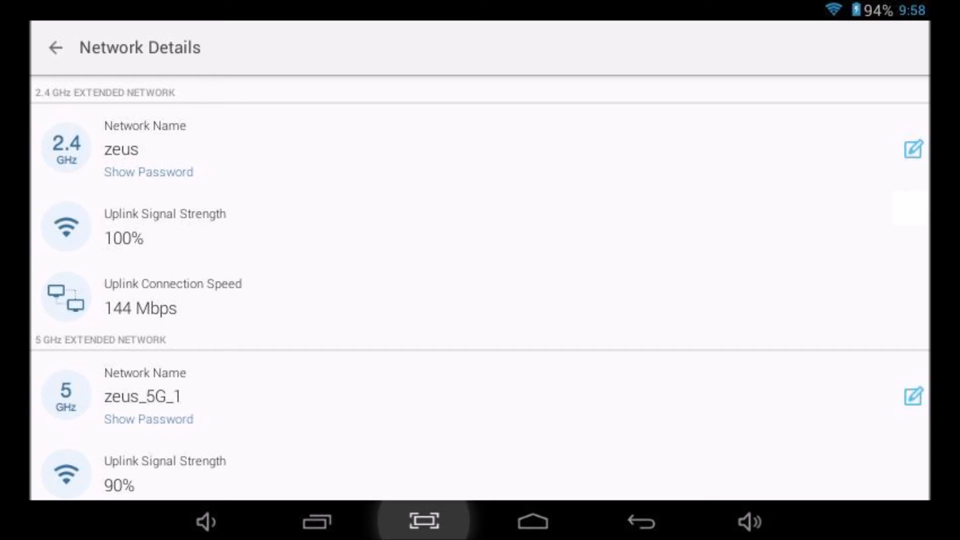
Step: Scroll down the device settings to the model RE270K and firmware 1.1.8 info
scroll(down, 3)
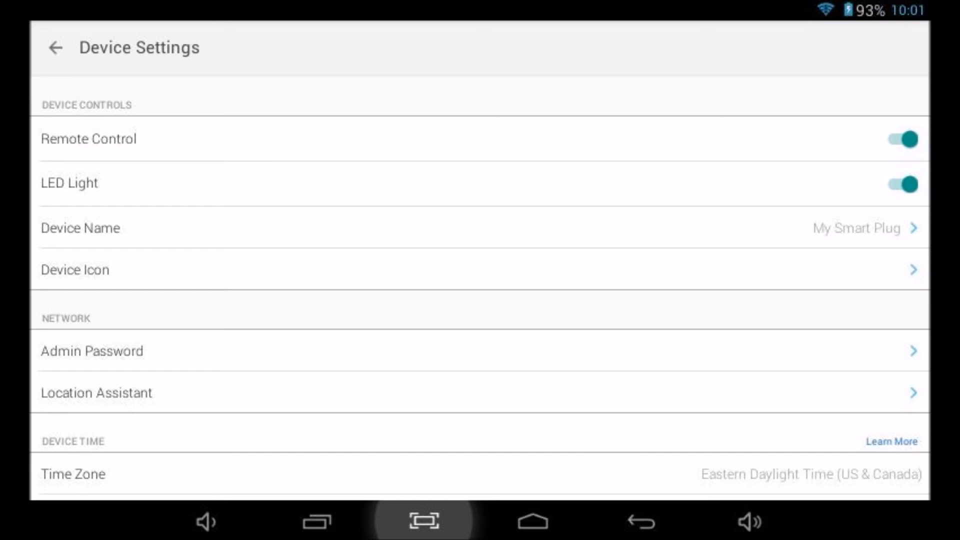
scroll(down, 3)
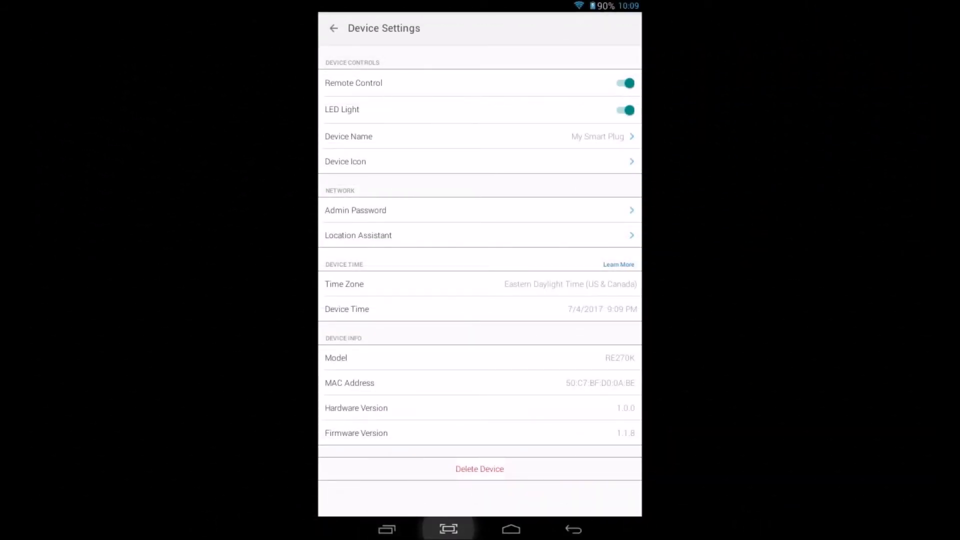
Step: Run the Location Assistant's signal check for the extender's placement
click(358, 235)
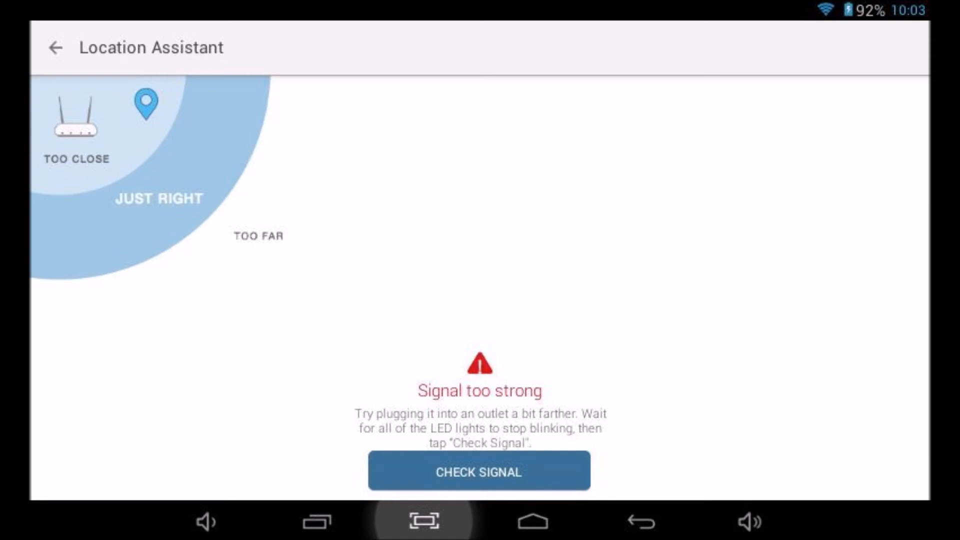
click(479, 471)
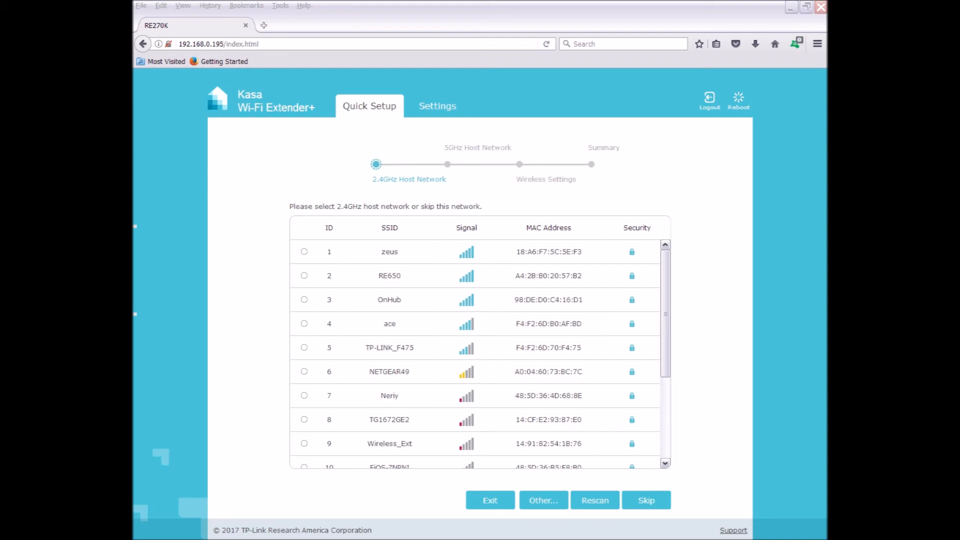
Step: Pick zeus and zeus_5G_1 as host networks, keep extended names zeus_EXT and zeus_5G_1_EXT, and reach the summary
click(304, 252)
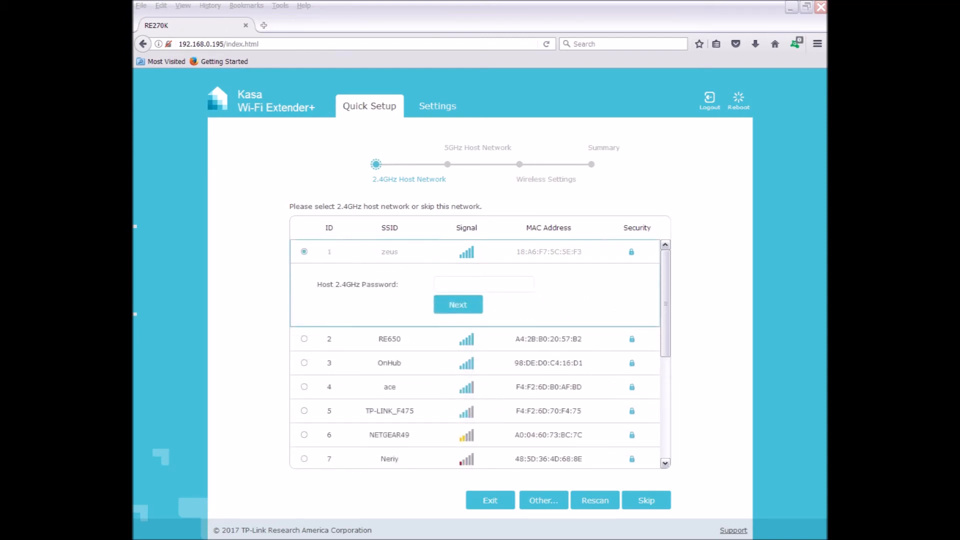
click(457, 304)
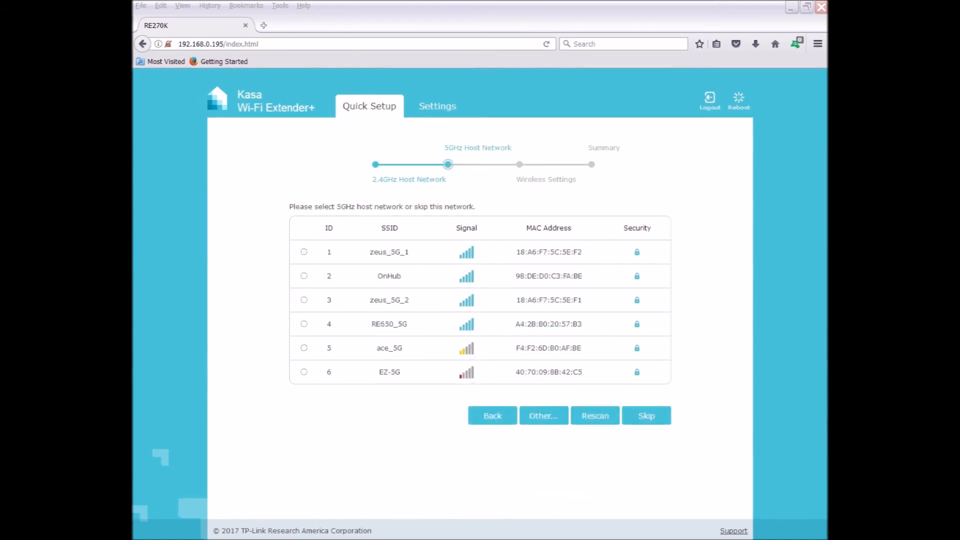
click(595, 415)
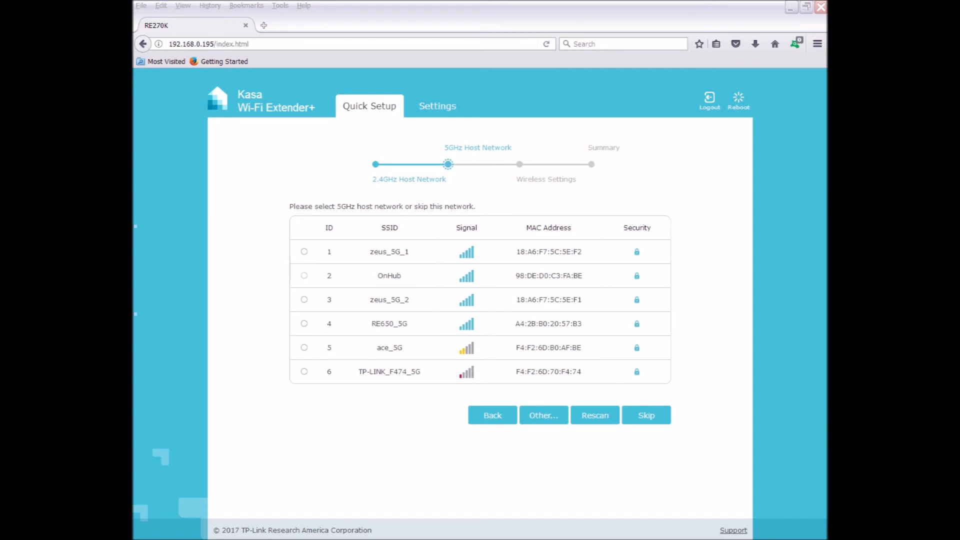
click(304, 251)
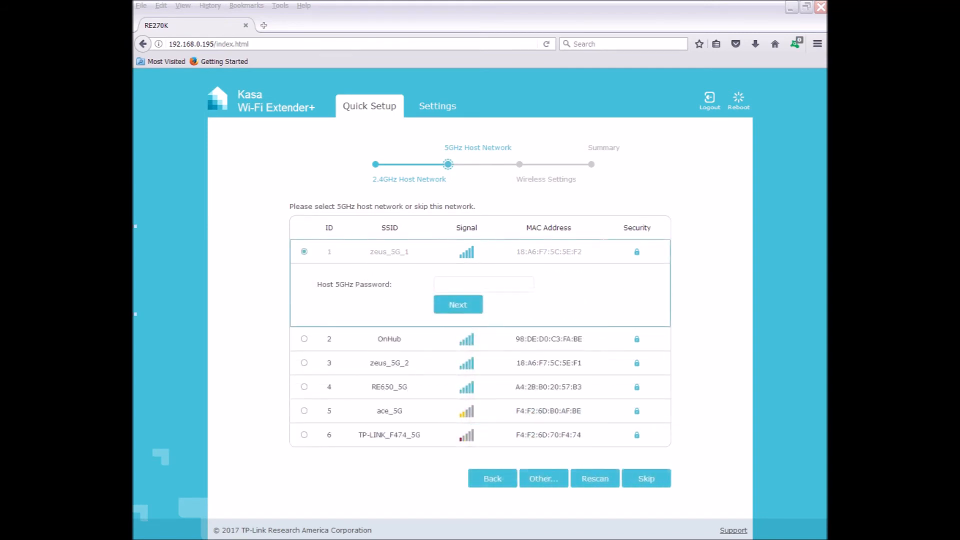
click(457, 304)
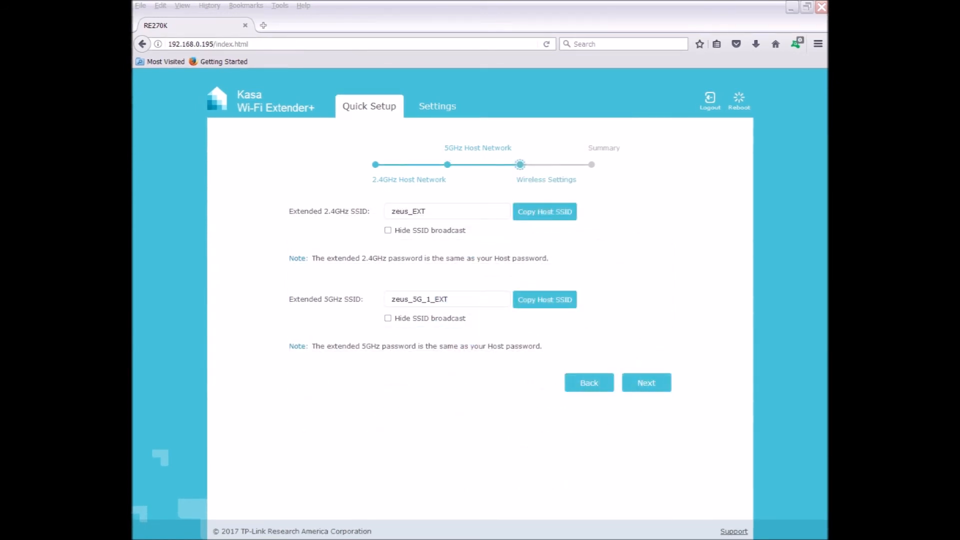
click(646, 382)
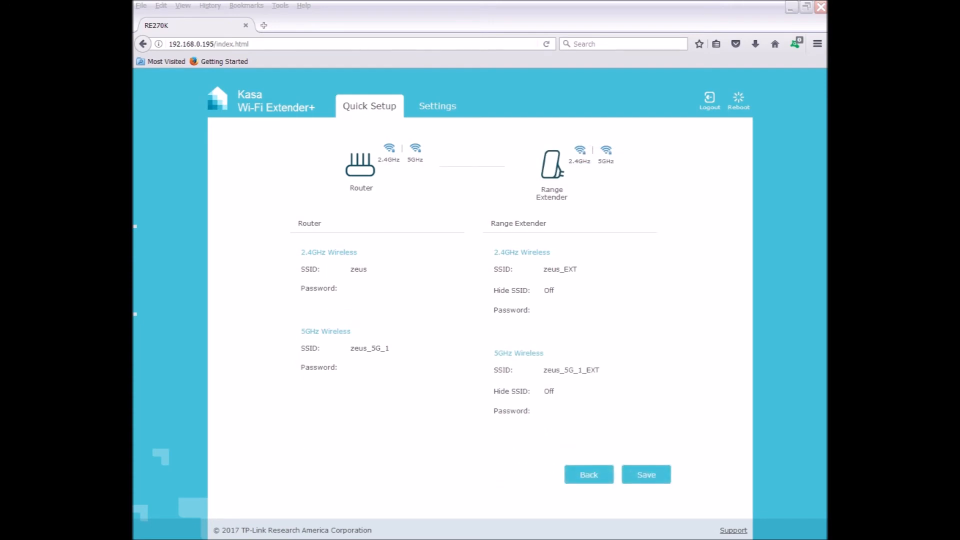
Step: Save the quick setup, confirm connection to the extended network and finish, landing on the Status page
click(646, 474)
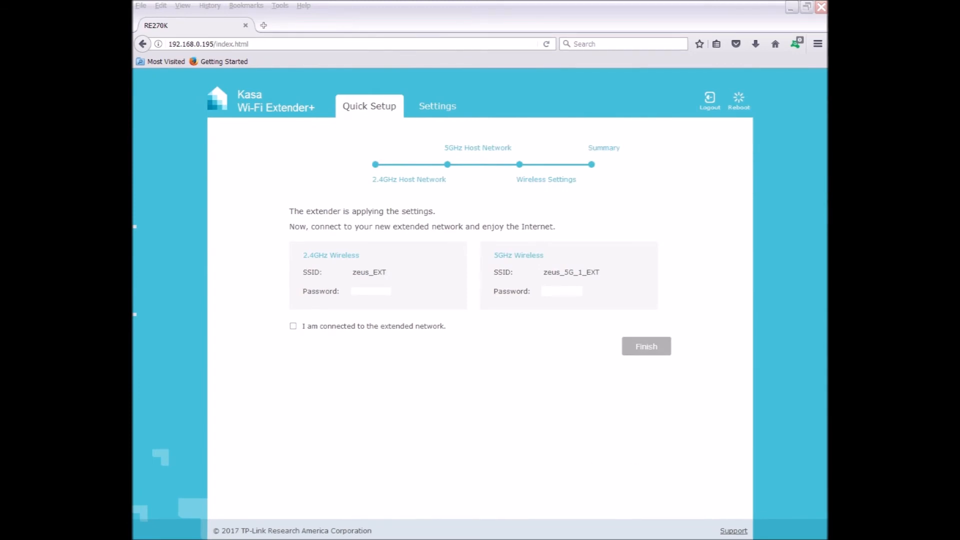
click(293, 326)
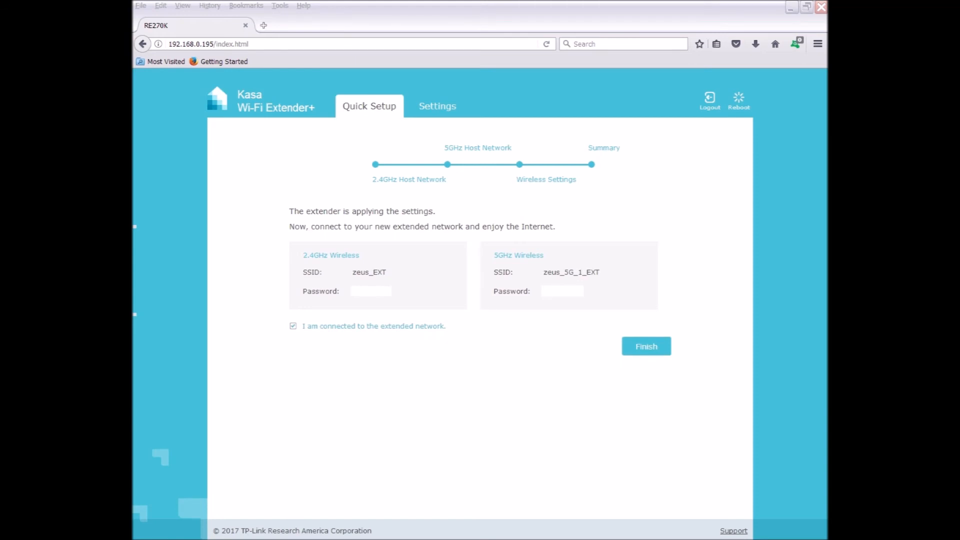
click(646, 346)
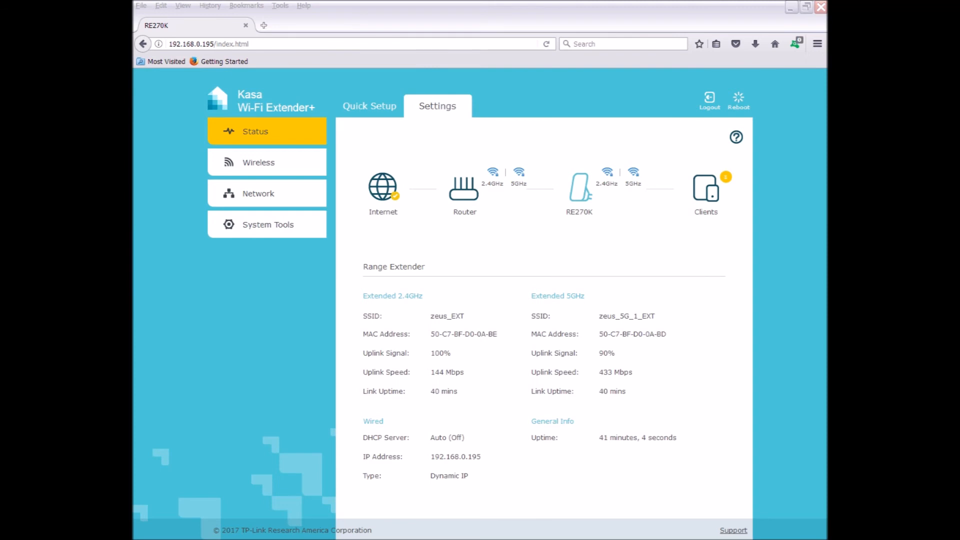
click(736, 137)
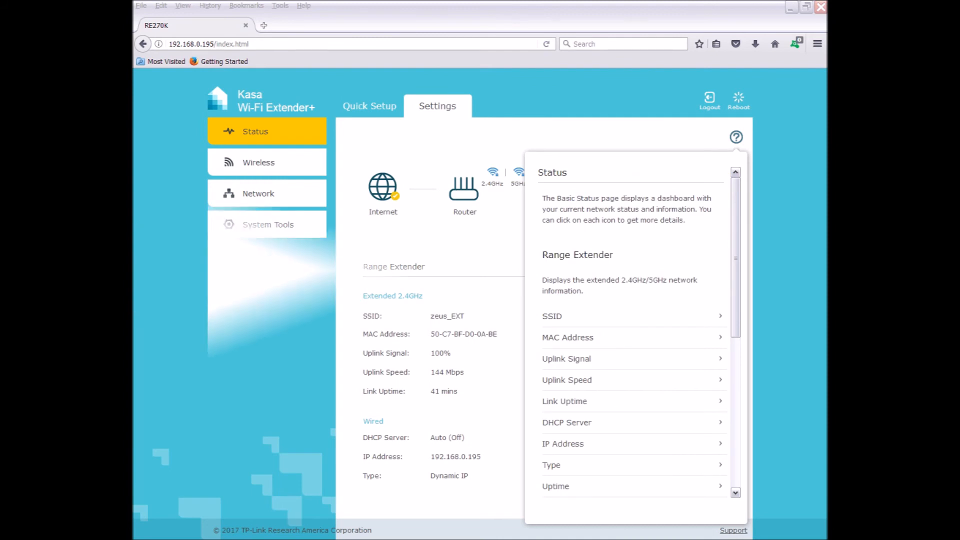
click(708, 98)
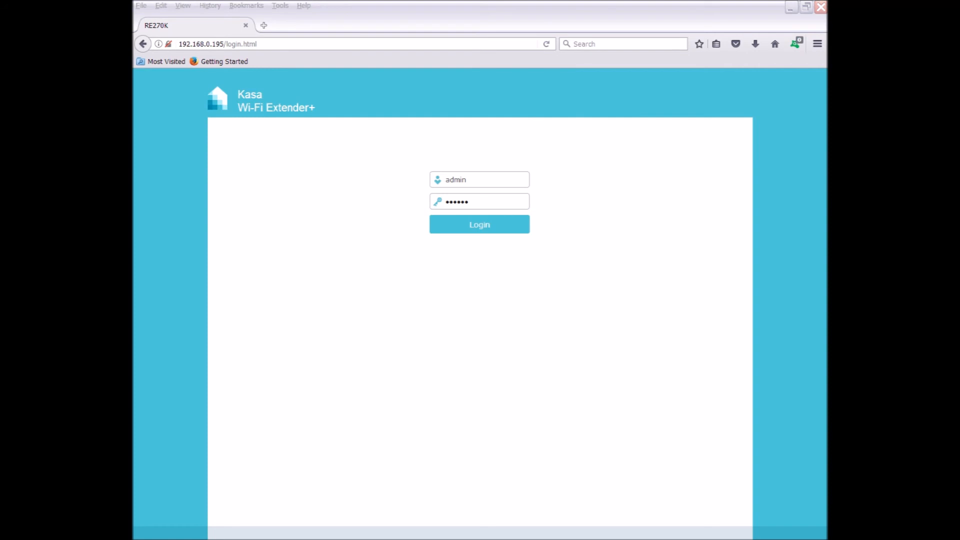
click(479, 224)
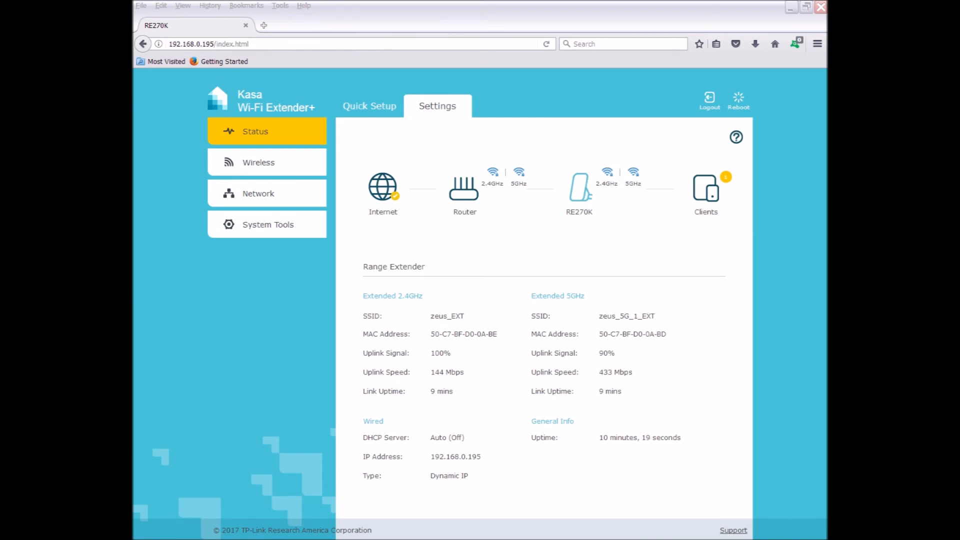
Step: Review the Wireless > Extended Network settings for zeus_EXT and zeus_5G_1_EXT, then the Access Control page
click(258, 162)
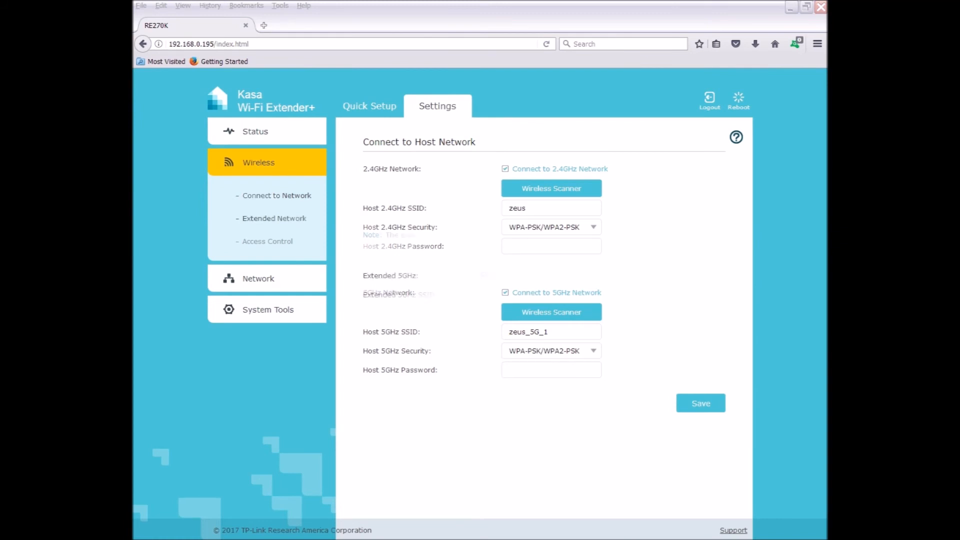
click(274, 219)
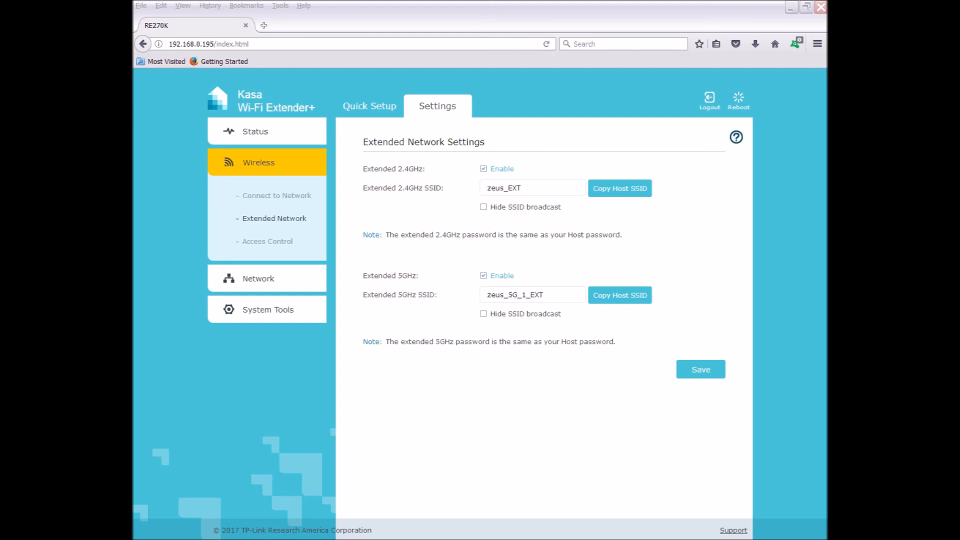
click(267, 241)
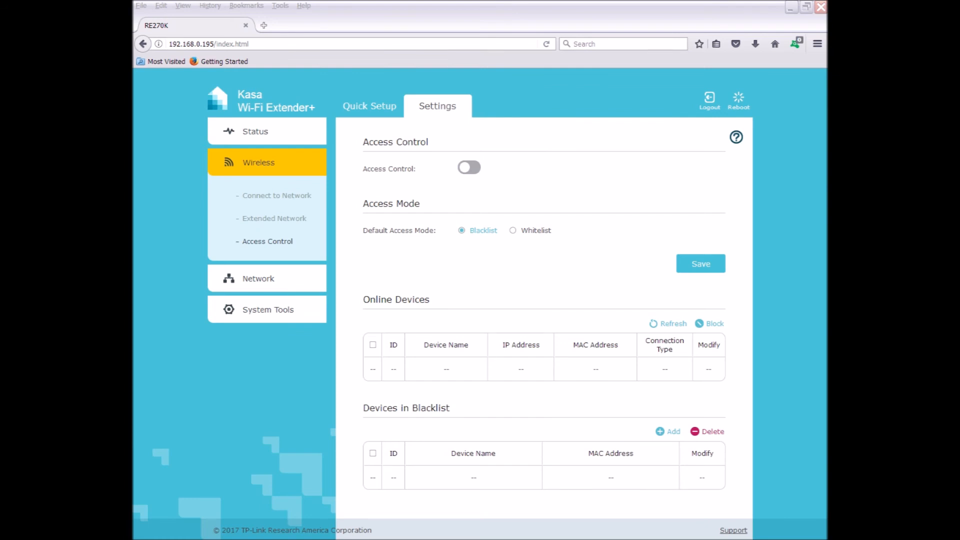
Step: View the Network settings, then System Tools > Cloud Settings showing the device on the TP-LINK Cloud account
click(258, 279)
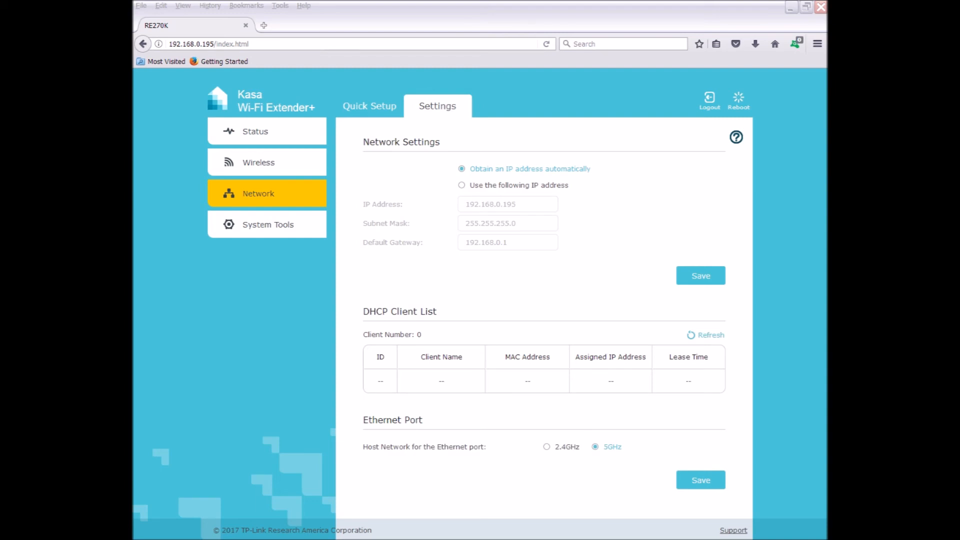
click(267, 224)
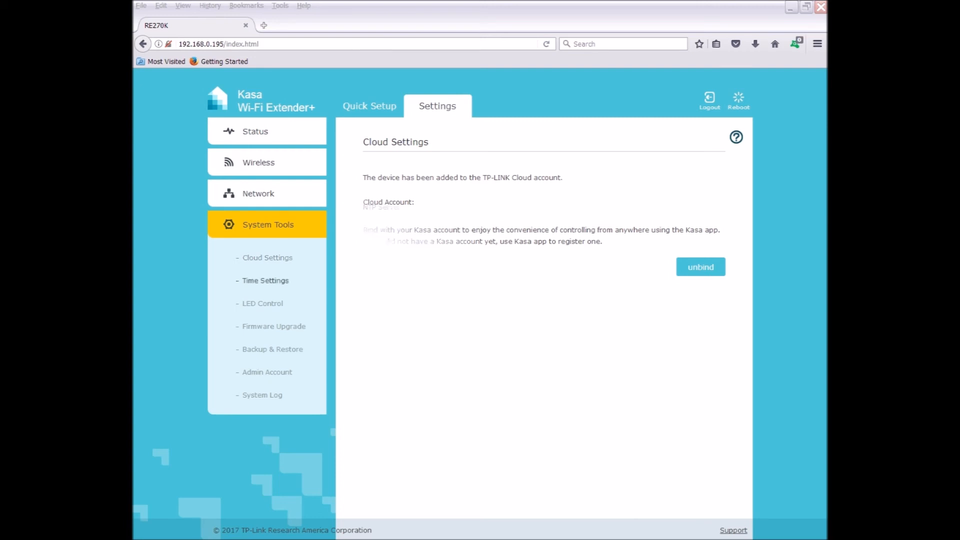
Step: Review the Time Settings, LED Control, Firmware Upgrade, Backup & Restore, Admin Account and System Log pages
click(265, 280)
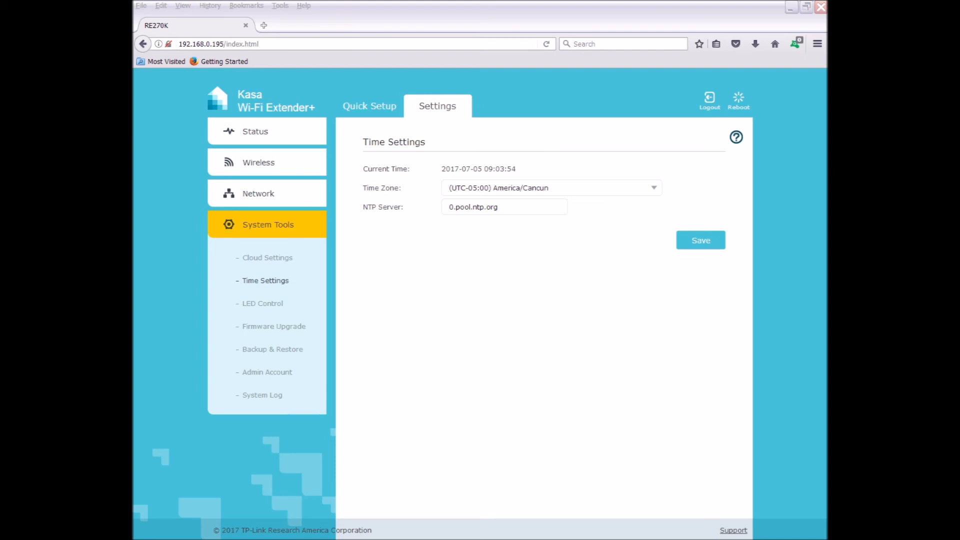
click(263, 303)
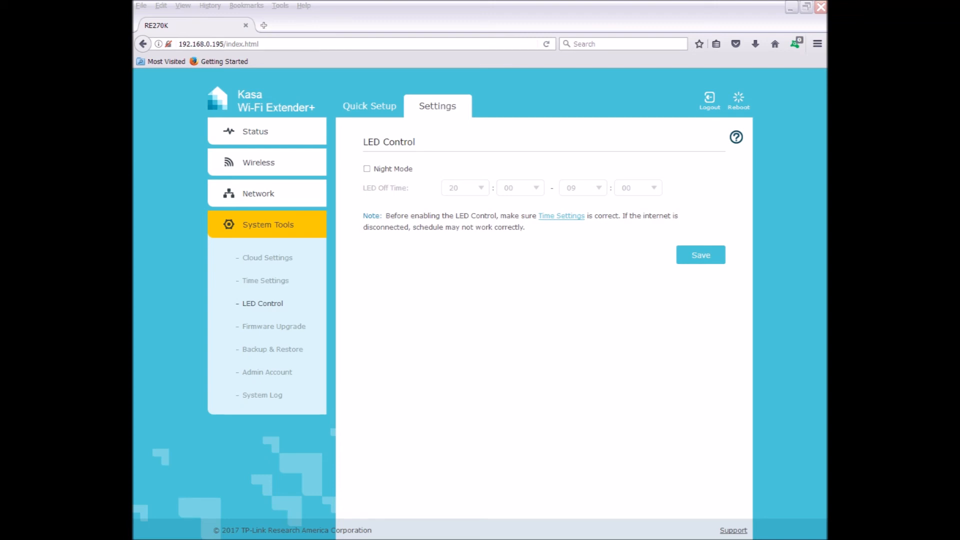
click(274, 326)
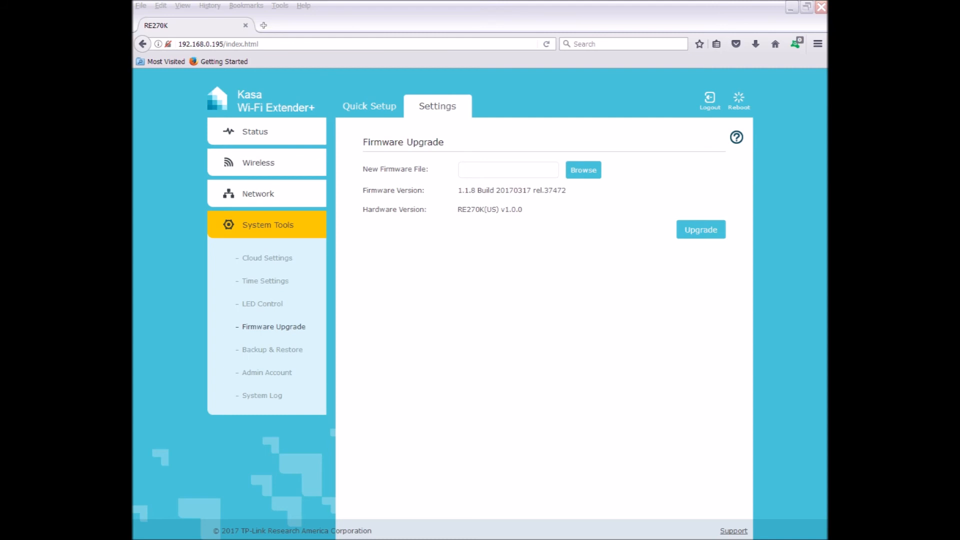
click(272, 349)
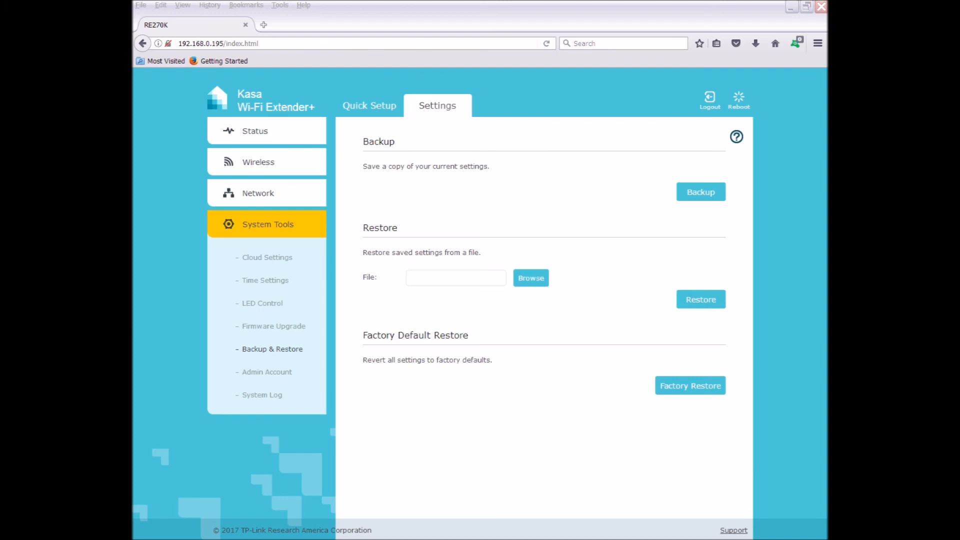
click(267, 372)
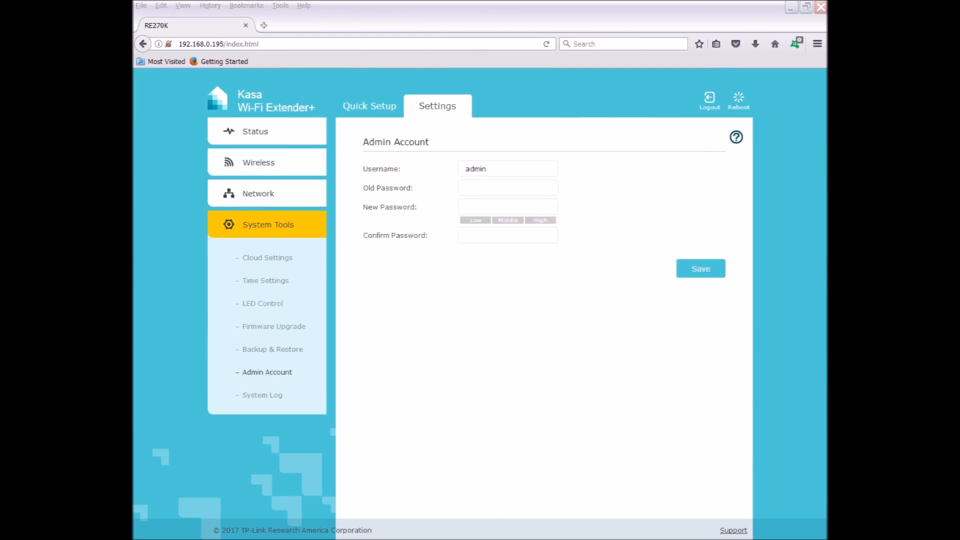
click(262, 396)
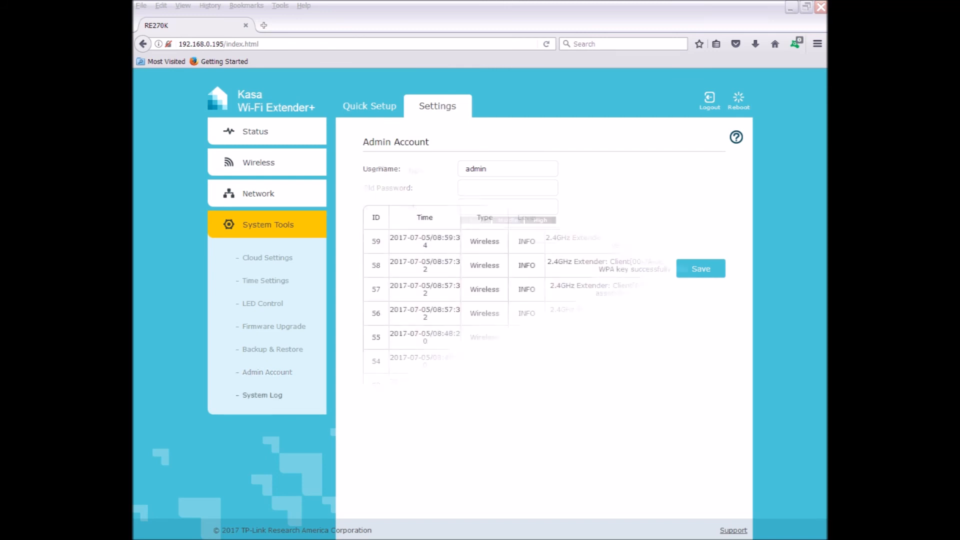
click(263, 395)
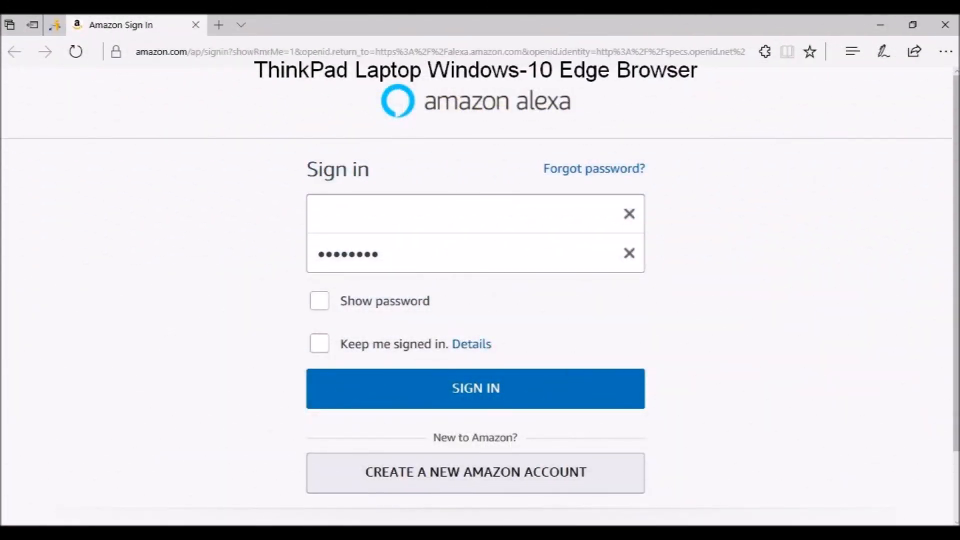
Step: Sign in to Alexa and discover devices so My Smart Plug appears under Smart Home > Devices
click(476, 388)
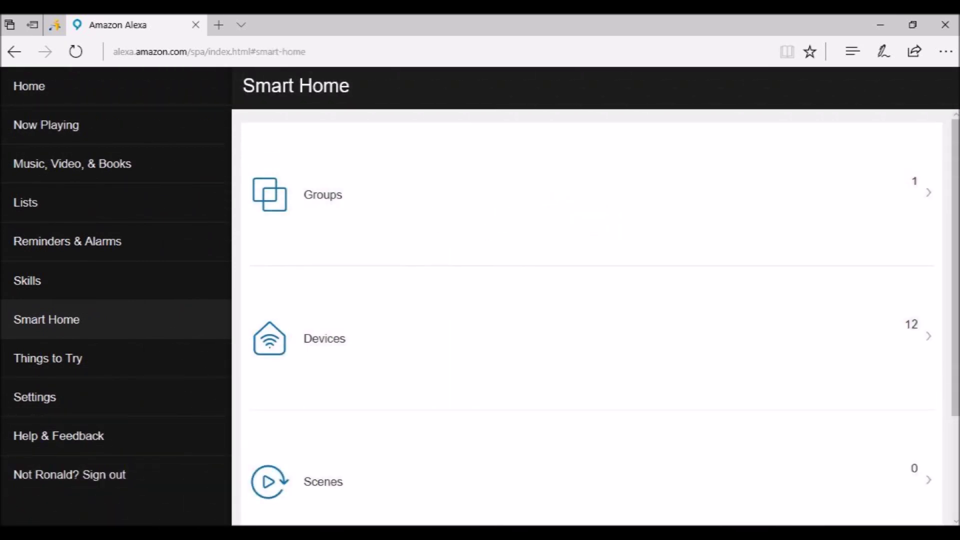
click(324, 338)
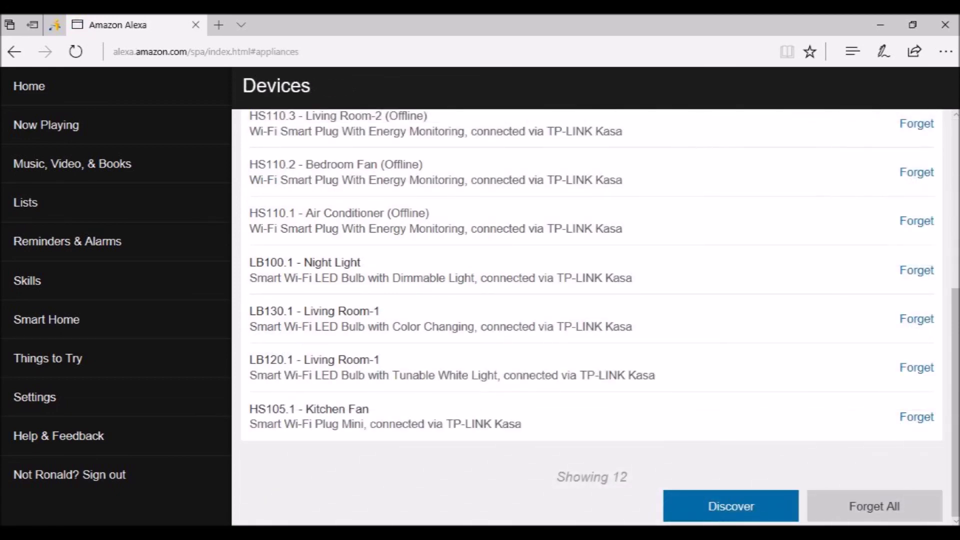
click(731, 506)
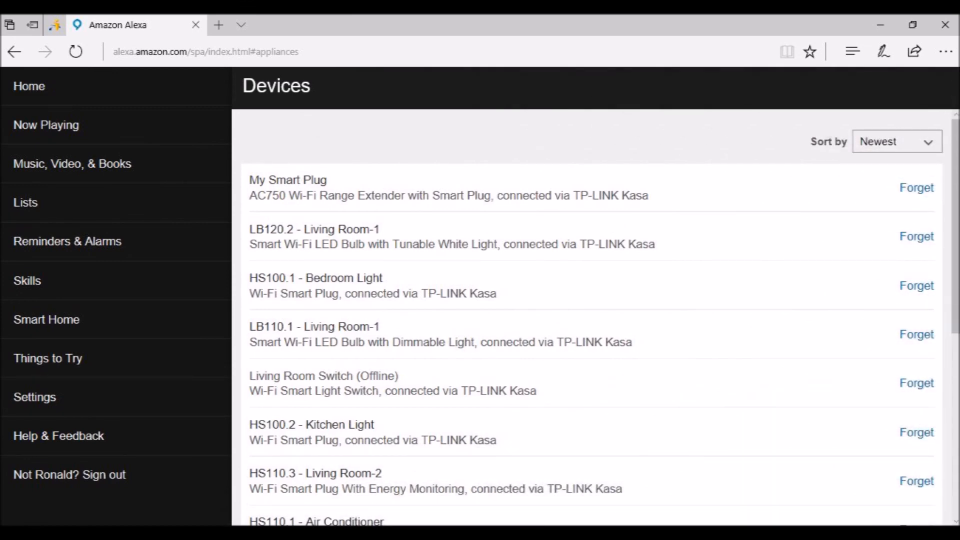
scroll(down, 3)
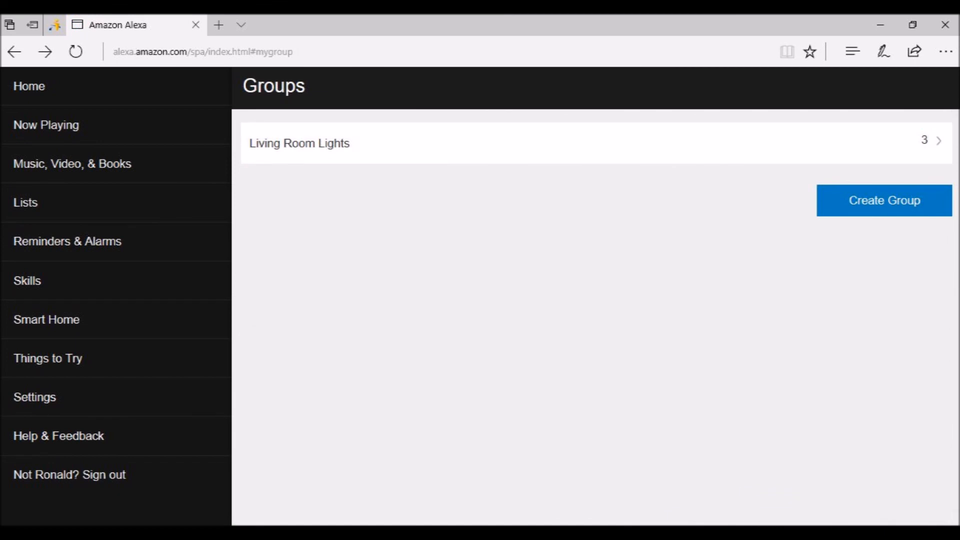
Step: Create the smart home group 'Kitchen Coffee Maker' containing My Smart Plug and save it
click(883, 200)
text(Kitchen Coffee Maker)
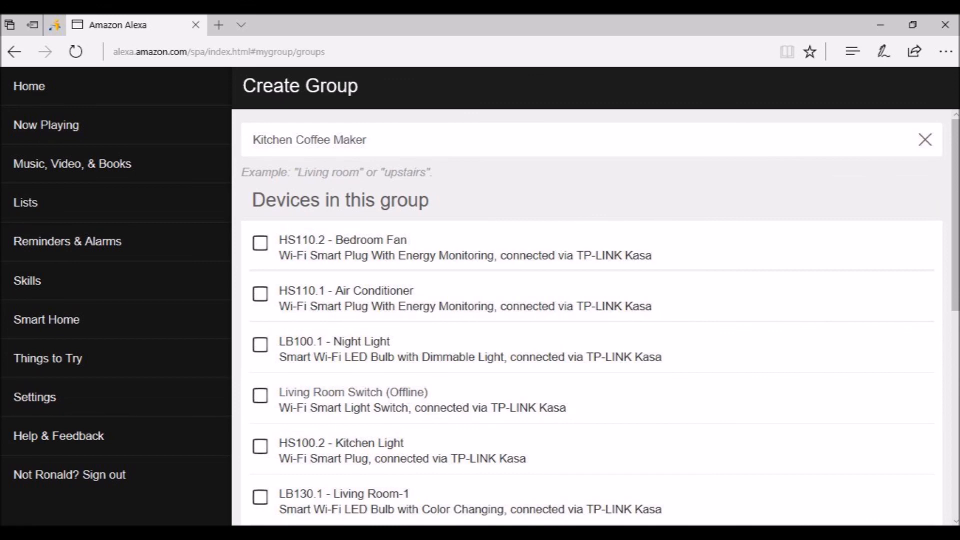
scroll(down, 3)
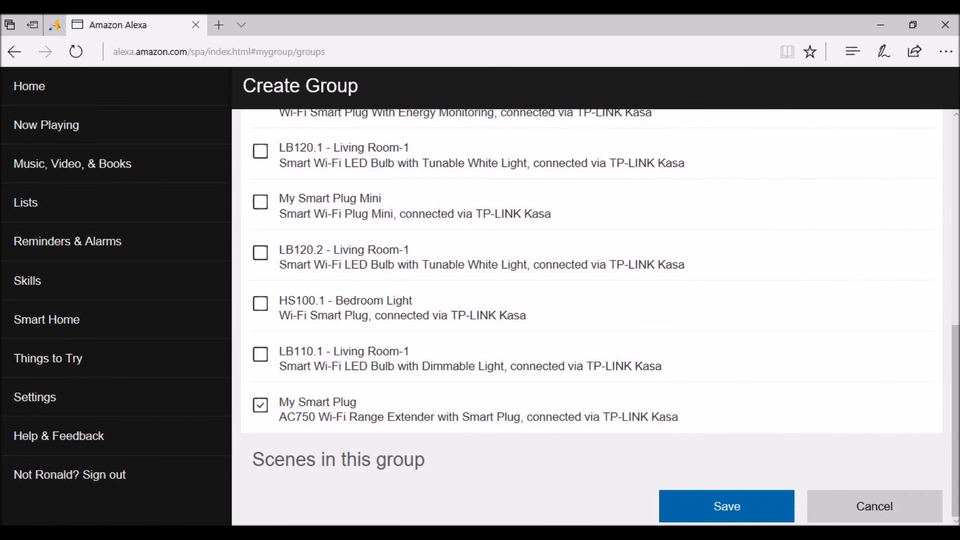
click(726, 506)
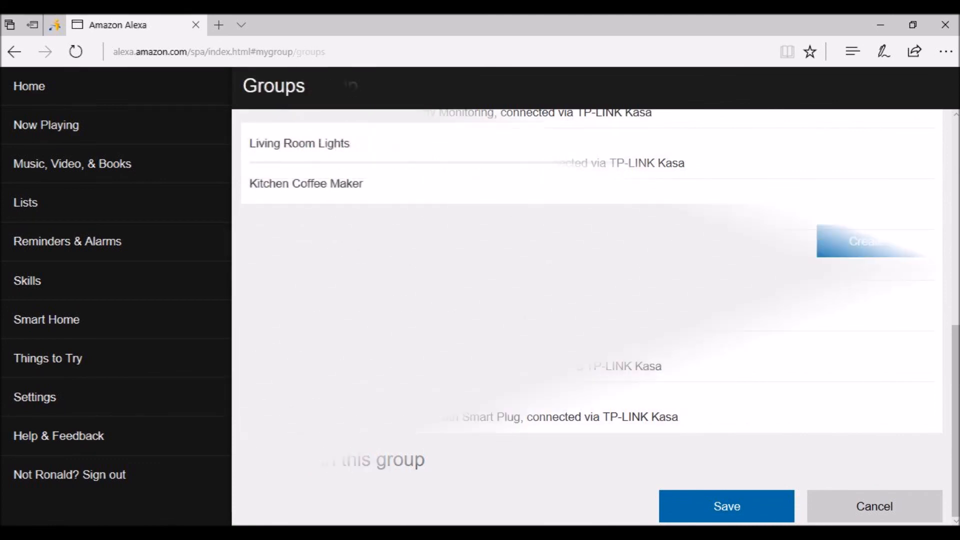